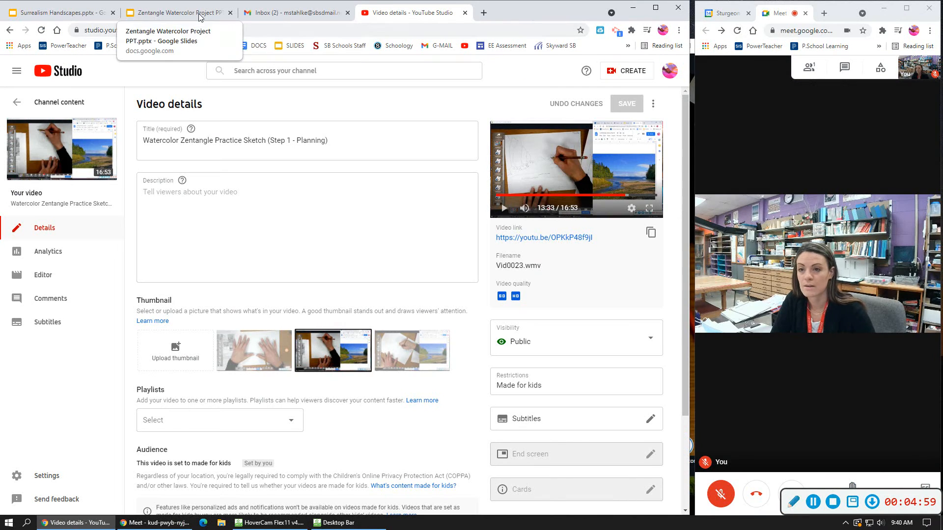
- Switch from YouTube Studio to the Zentangle Watercolor Project slideshow showing the Day 1 supplies slide
click(178, 11)
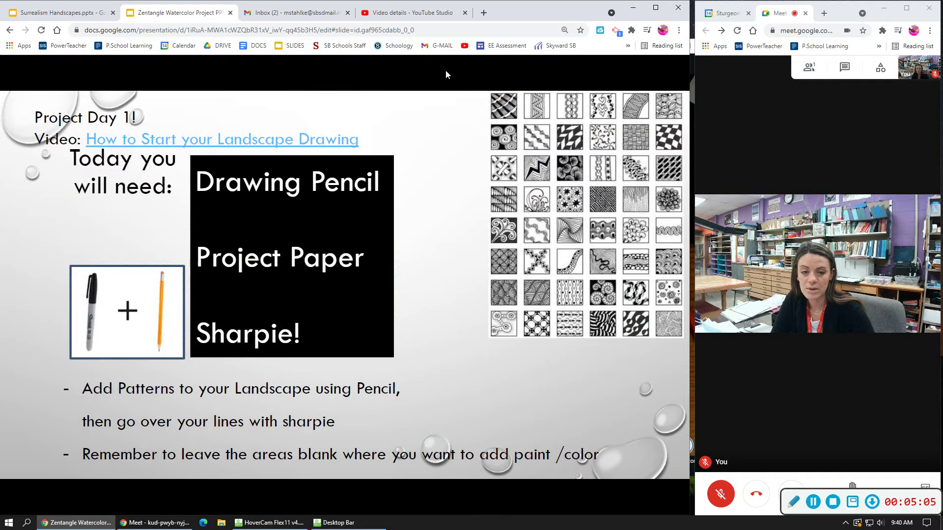
mouse_move(807, 55)
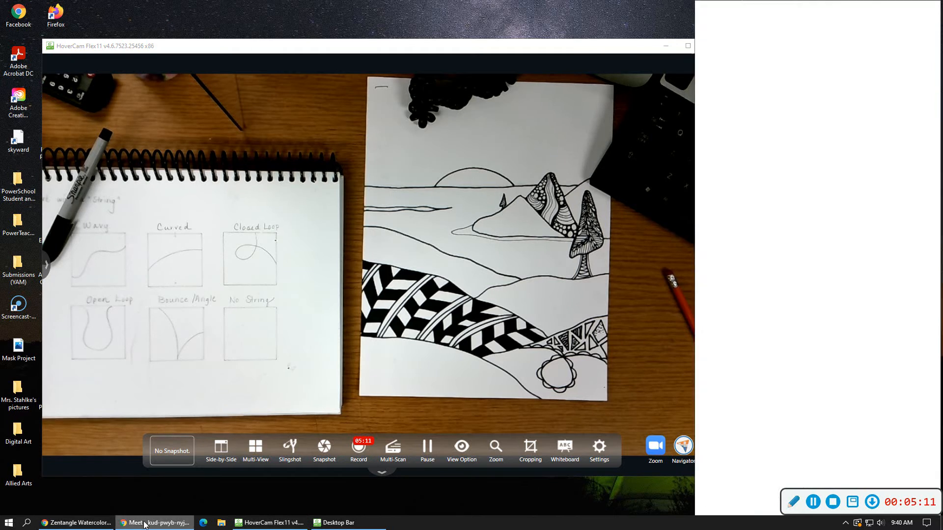
- Bring the HoverCam Flex11 document-camera view of the landscape drawing in front of the slideshow
click(77, 523)
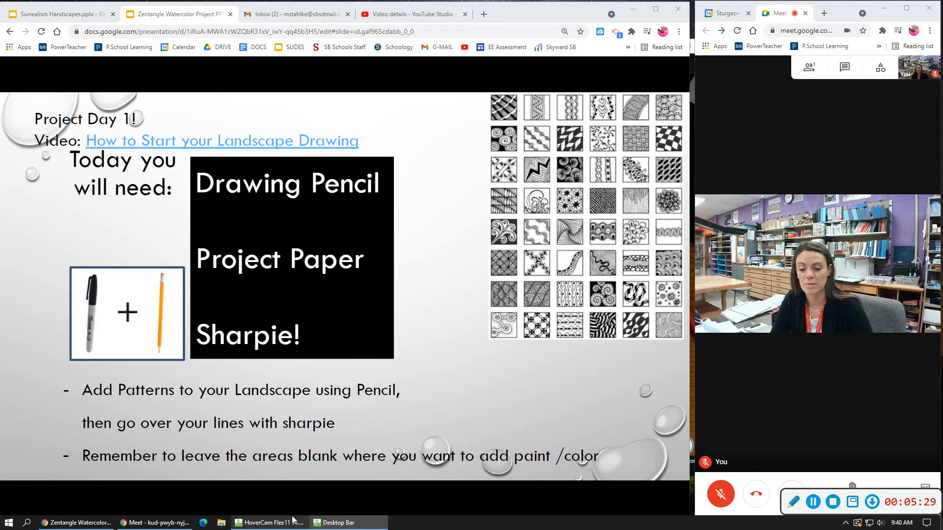
click(269, 521)
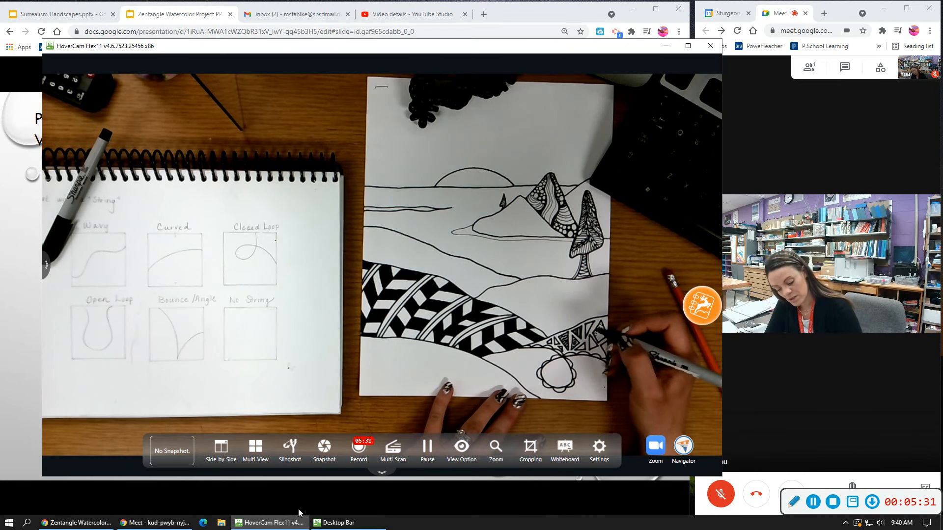